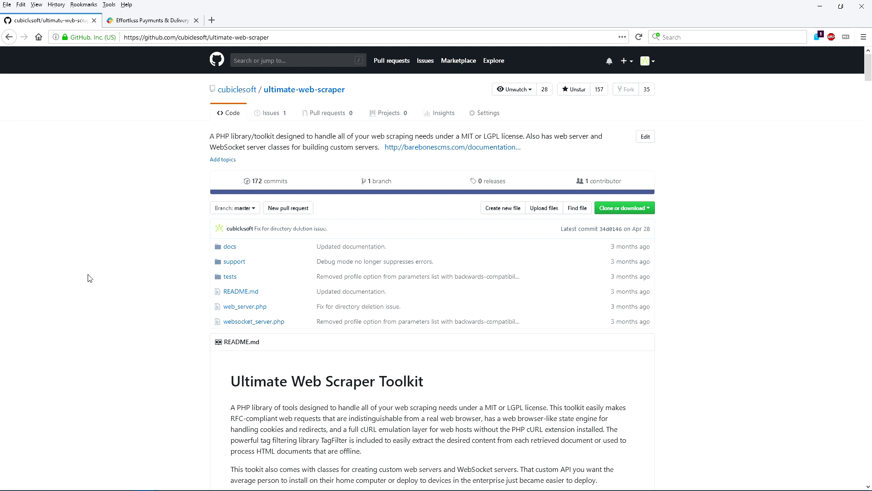
Switch to the CheckMeOut tab showing package 1284-1726-LHEB's delivery history
{"action": "left_click", "coordinate": [151, 20]}
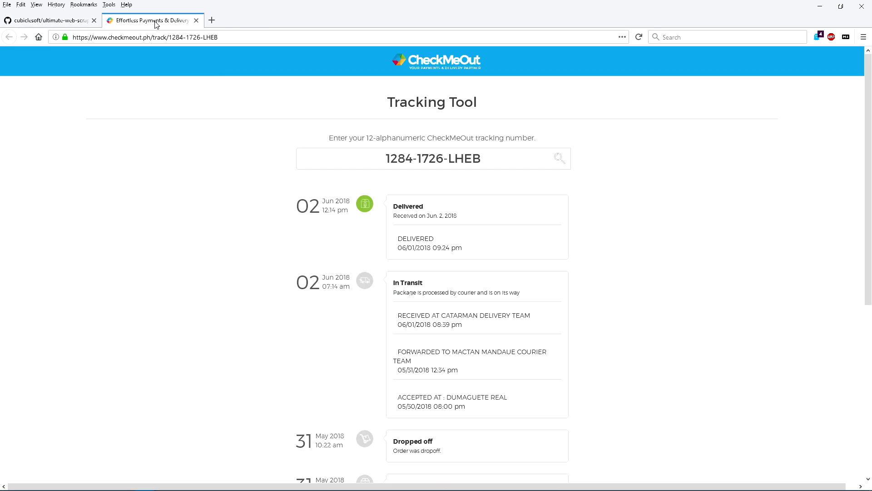
{"action": "mouse_move", "coordinate": [124, 282]}
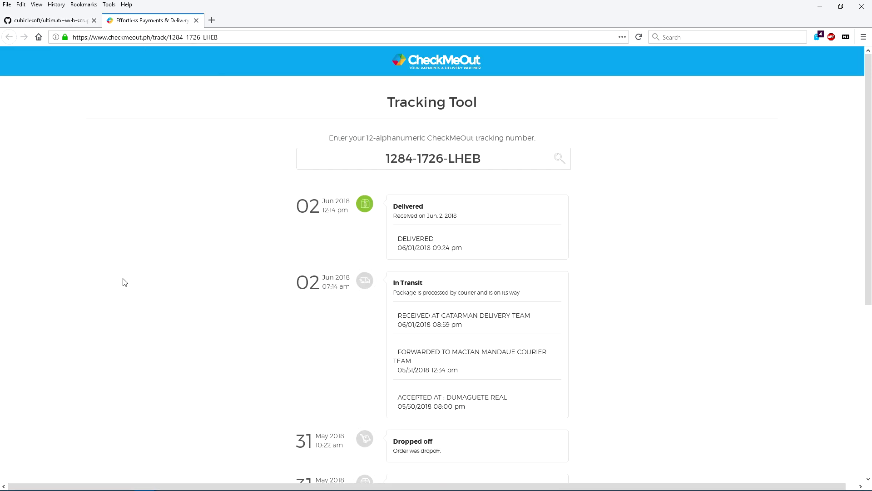
{"action": "mouse_move", "coordinate": [128, 226]}
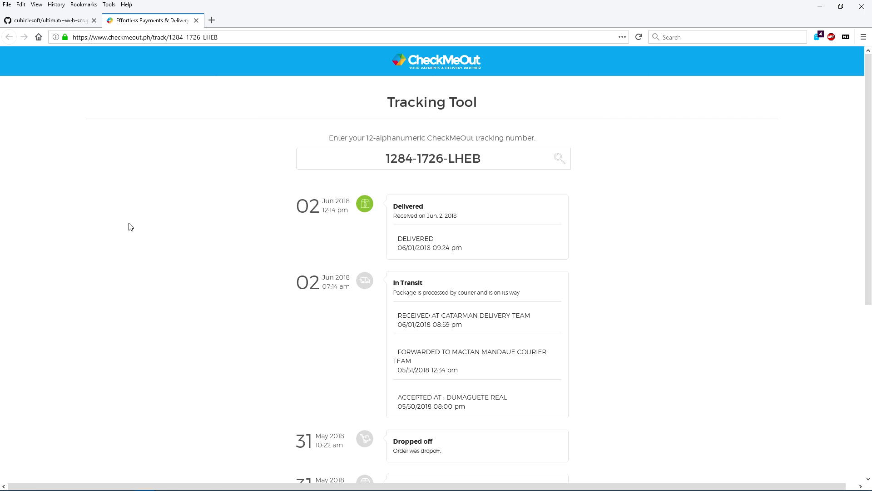
{"action": "mouse_move", "coordinate": [143, 212]}
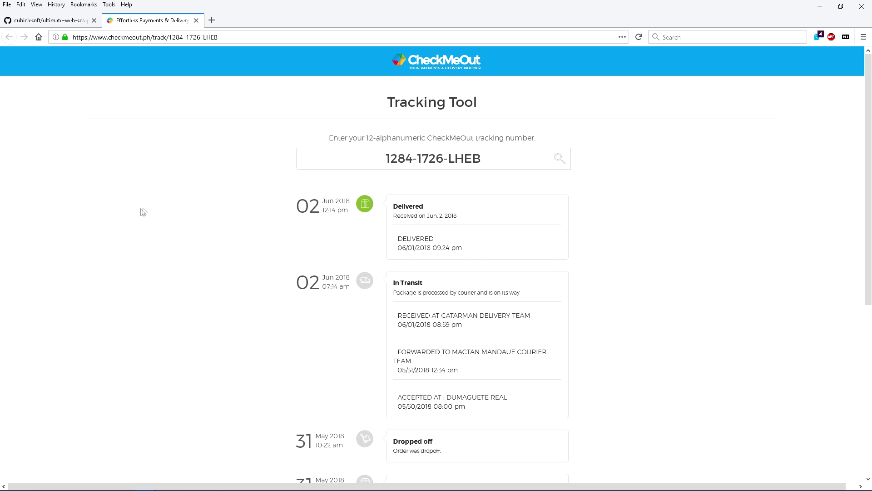
{"action": "mouse_move", "coordinate": [303, 248]}
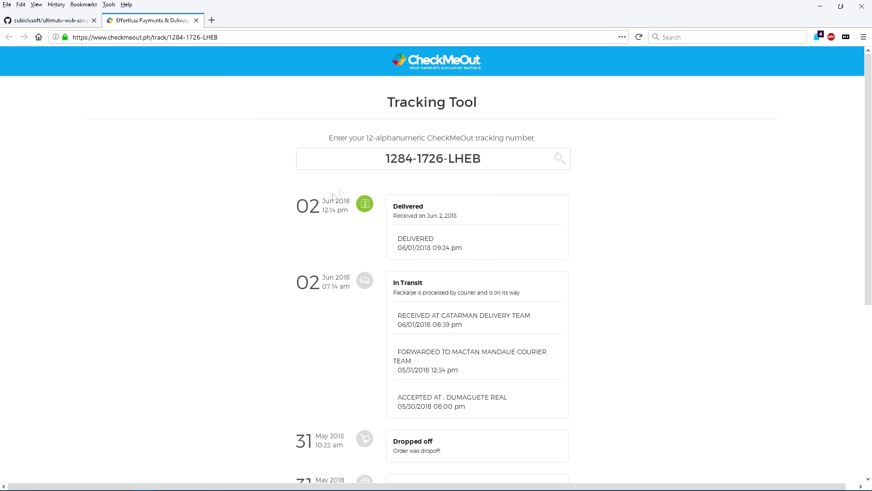
{"action": "mouse_move", "coordinate": [865, 38]}
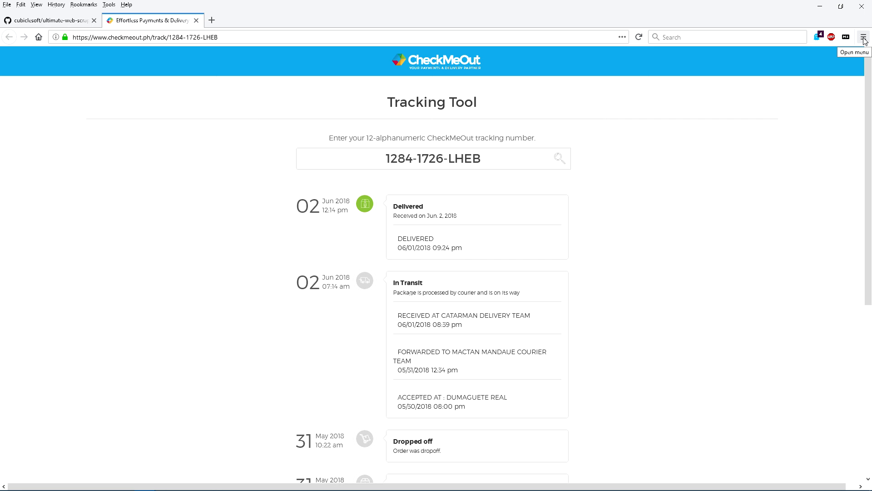
{"action": "mouse_move", "coordinate": [407, 217]}
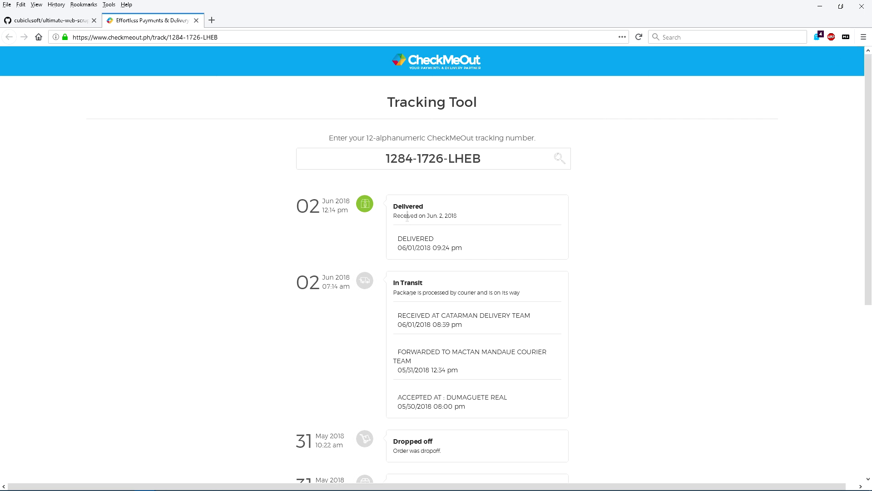
{"action": "mouse_move", "coordinate": [592, 188]}
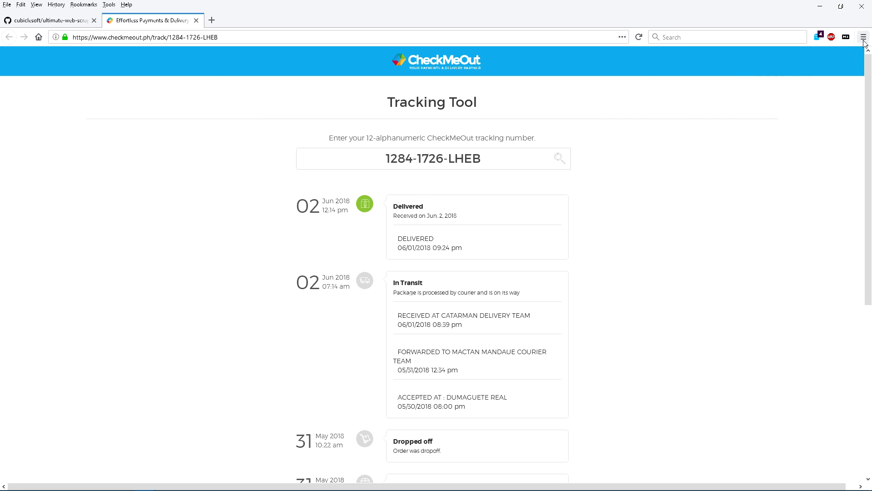
{"action": "mouse_move", "coordinate": [864, 36]}
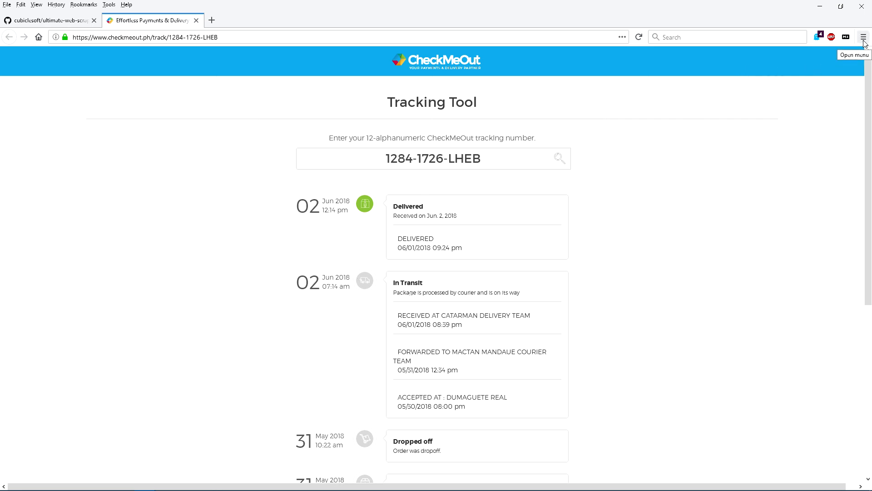
Open developer tools via Web Developer > Toggle Tools and pick the 'Delivered' element
{"action": "left_click", "coordinate": [863, 37]}
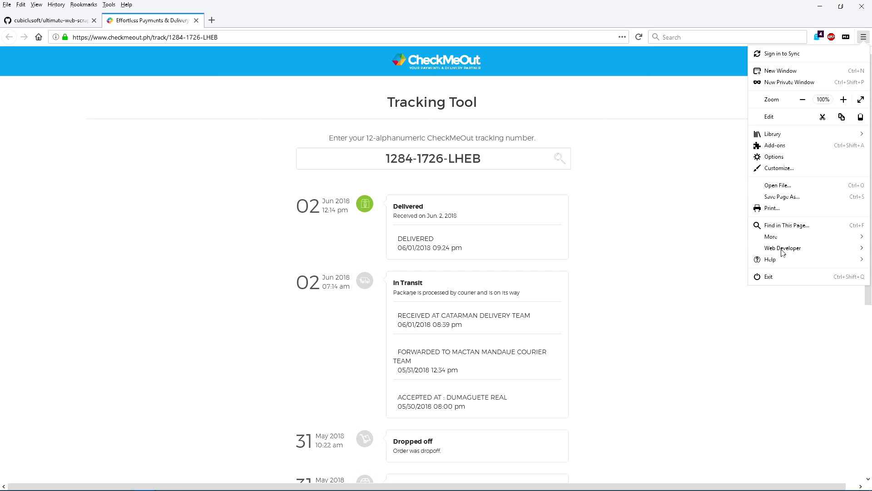
{"action": "left_click", "coordinate": [782, 247]}
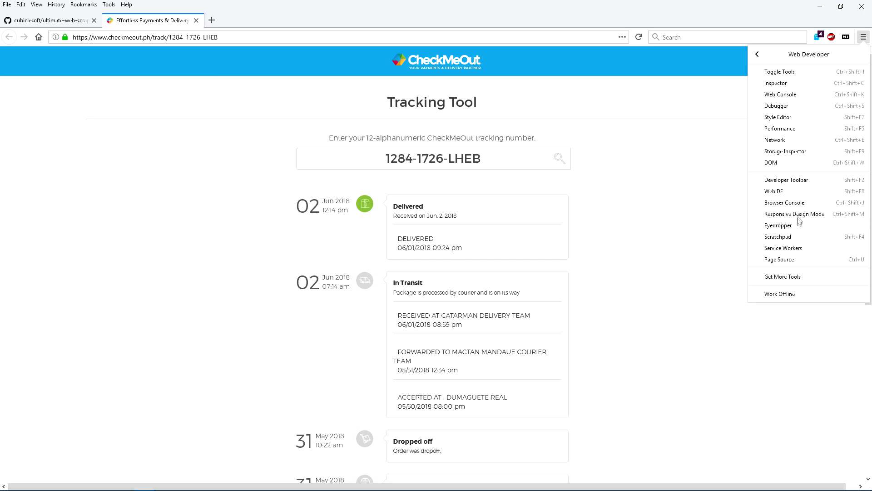
{"action": "mouse_move", "coordinate": [788, 117]}
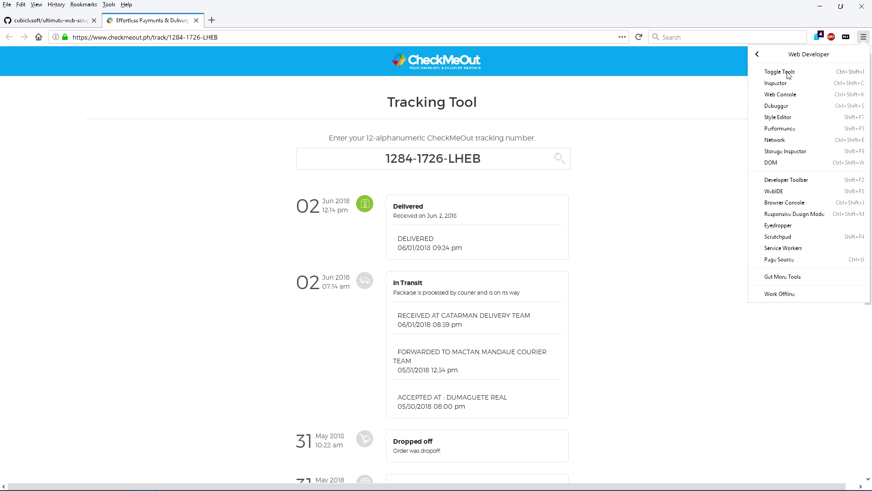
{"action": "left_click", "coordinate": [780, 71]}
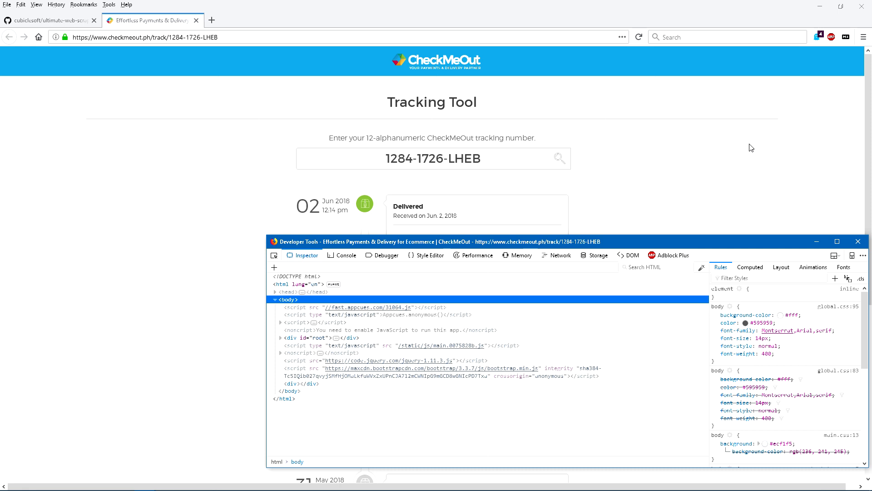
{"action": "mouse_move", "coordinate": [307, 255]}
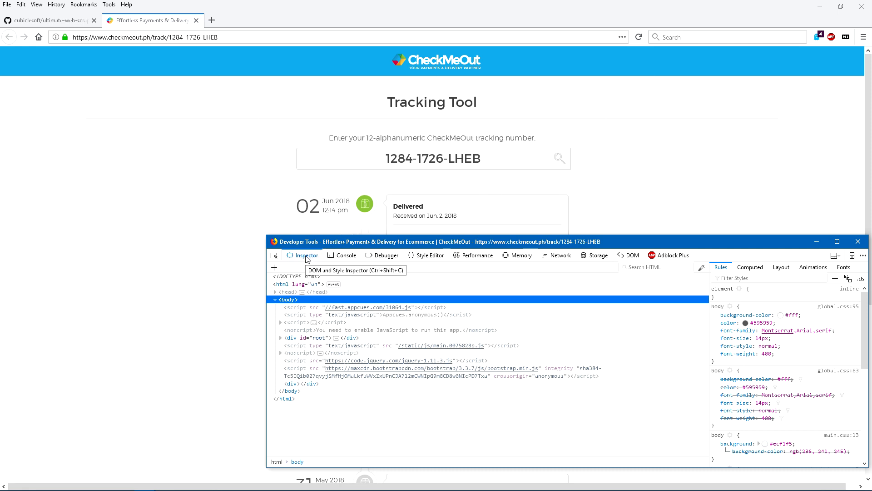
{"action": "mouse_move", "coordinate": [560, 255]}
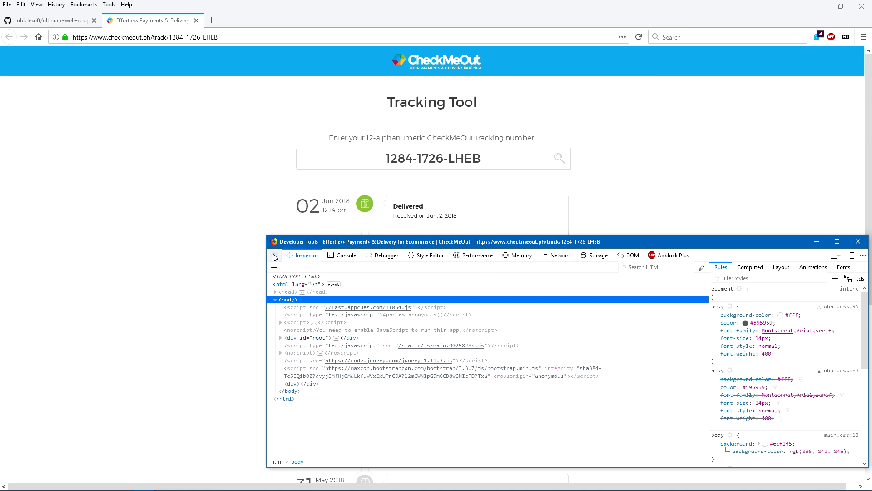
{"action": "left_click", "coordinate": [273, 254]}
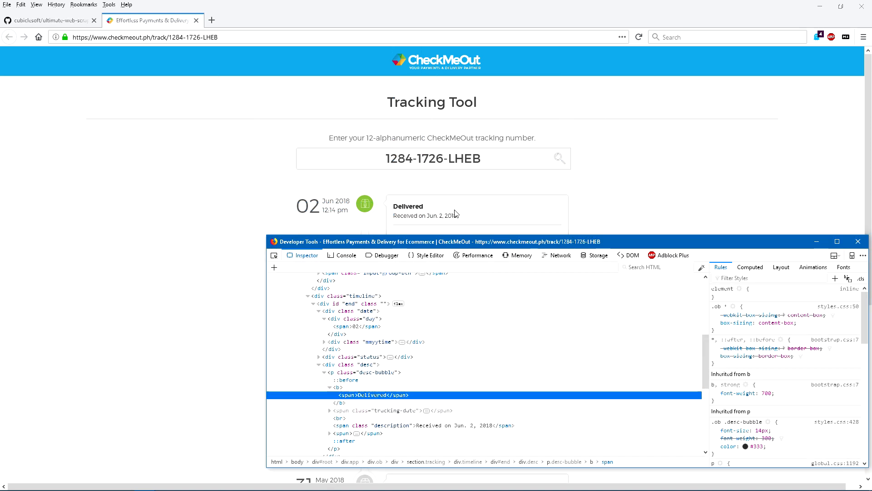
{"action": "mouse_move", "coordinate": [305, 254]}
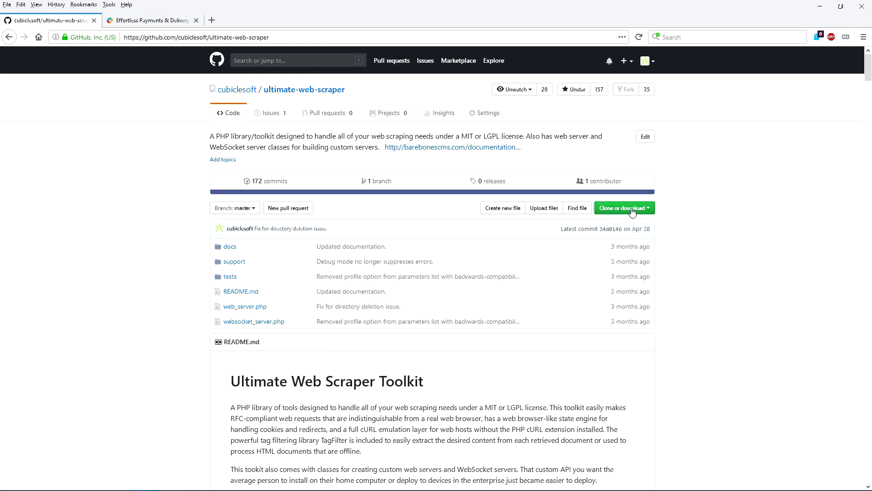
Download the ultimate-web-scraper repository as an archive and extract it into the folder
{"action": "left_click", "coordinate": [614, 282]}
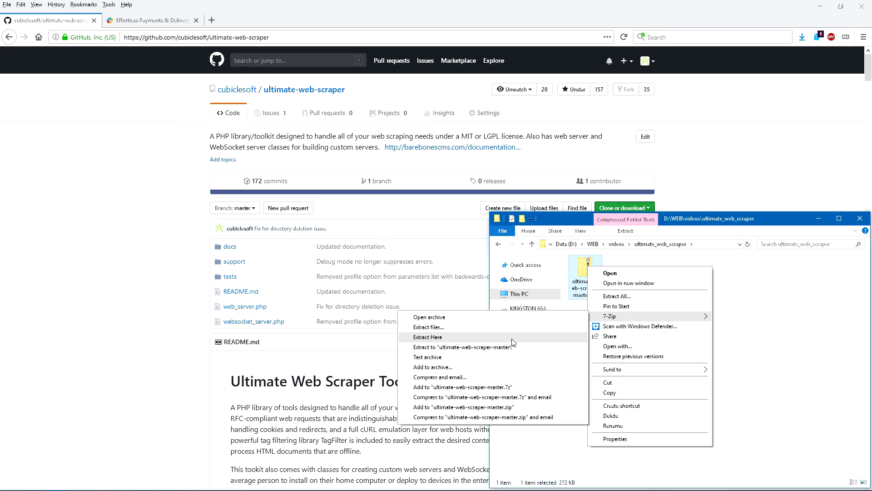
{"action": "left_click", "coordinate": [427, 337]}
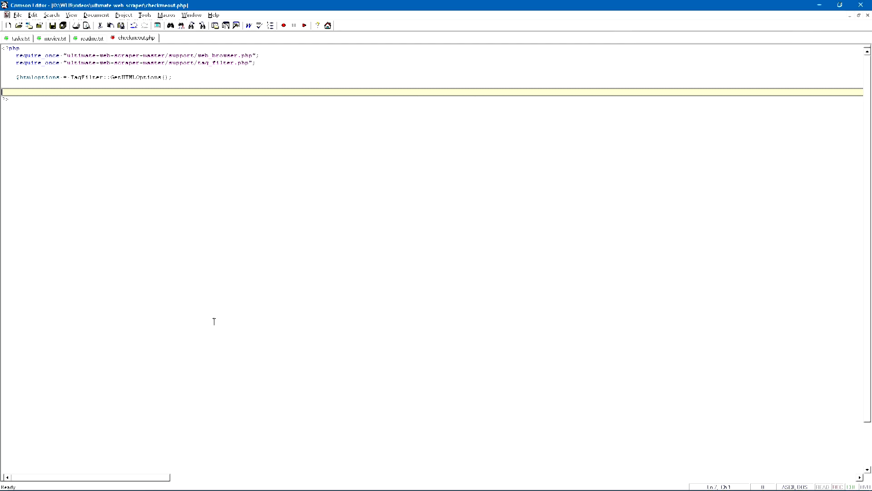
Add the WebBrowser fetch, Find('div.desc-bubble b') and a loop echoing GetPlainText()
{"action": "type", "text": "$web = new WebBrowser();"}
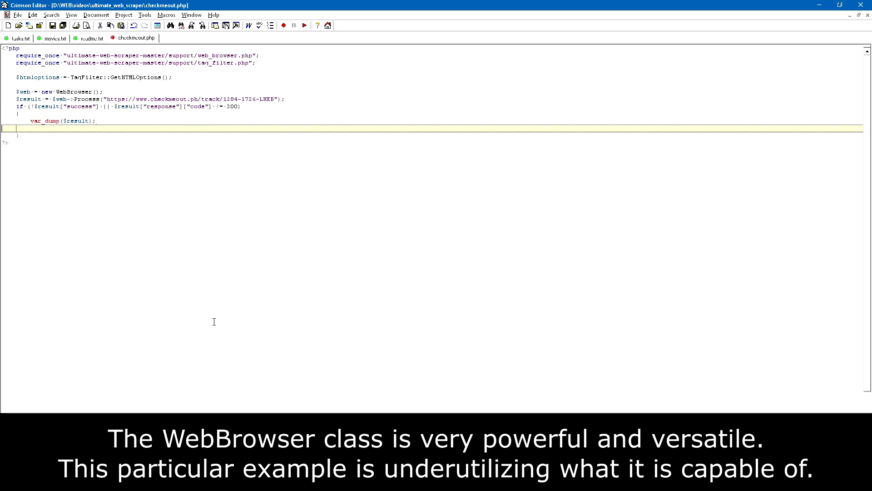
{"action": "type", "text": "$rows = $root->"}
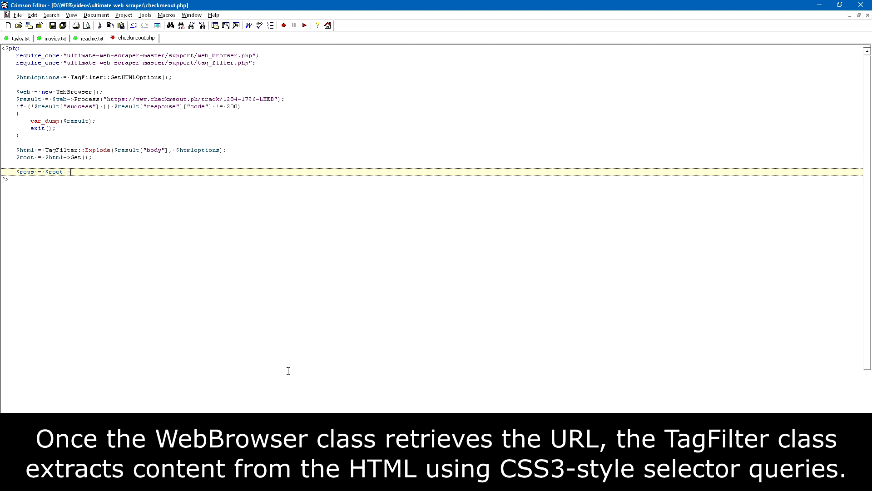
{"action": "type", "text": "Find('div."}
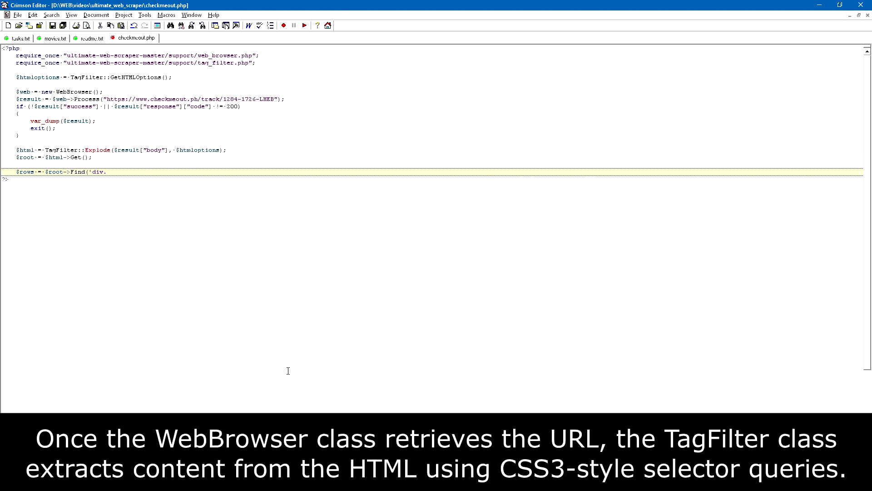
{"action": "type", "text": "desc-bubble');"}
{"action": "type", "text": "foreach ($rows as $row"}
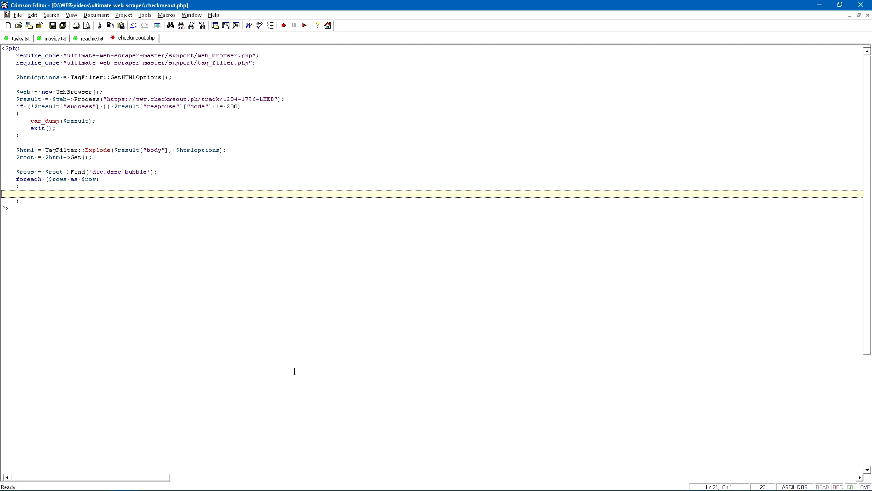
{"action": "type", "text": "b"}
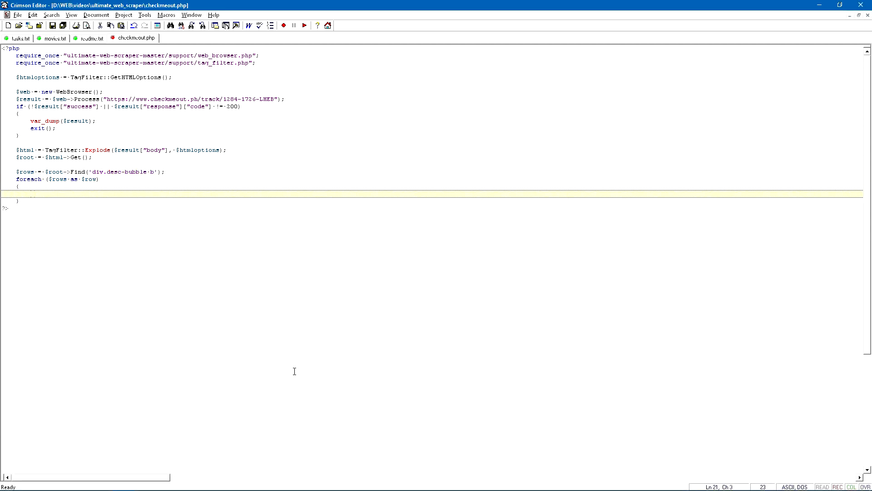
{"action": "type", "text": "echo $row->GetPlainText()"}
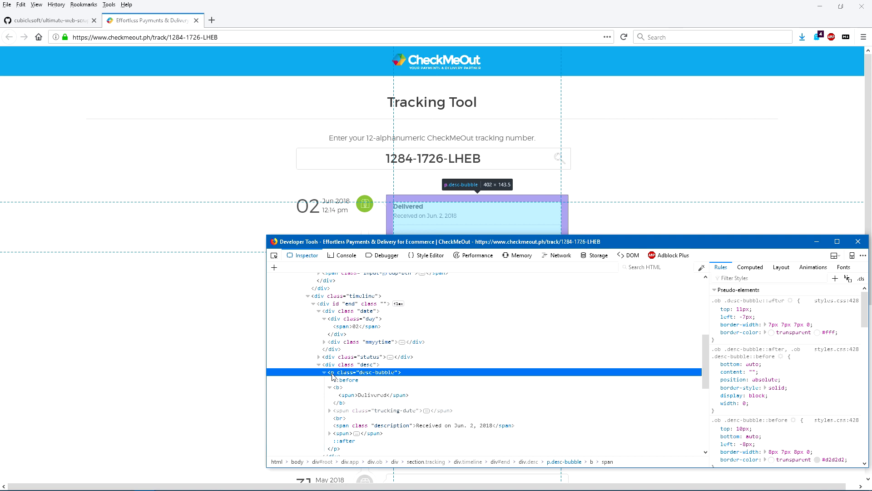
Use View Page Source on the CheckMeOut tracking page
{"action": "right_click", "coordinate": [627, 179]}
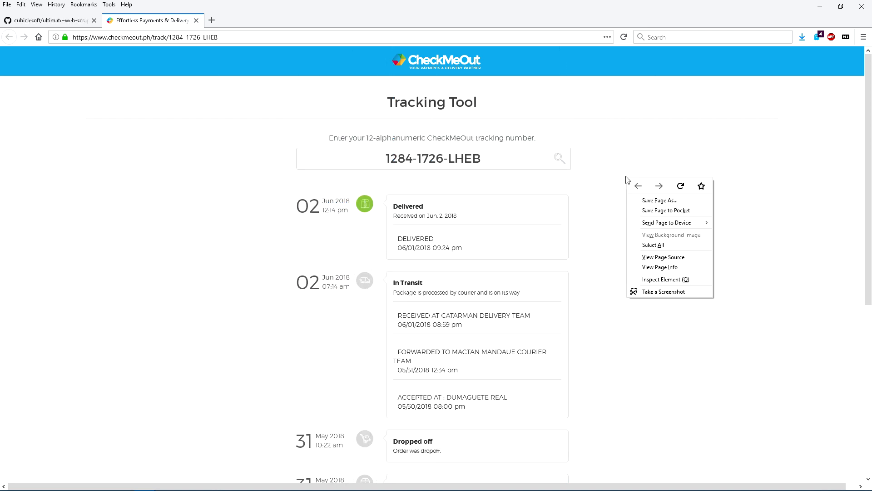
{"action": "left_click", "coordinate": [663, 257]}
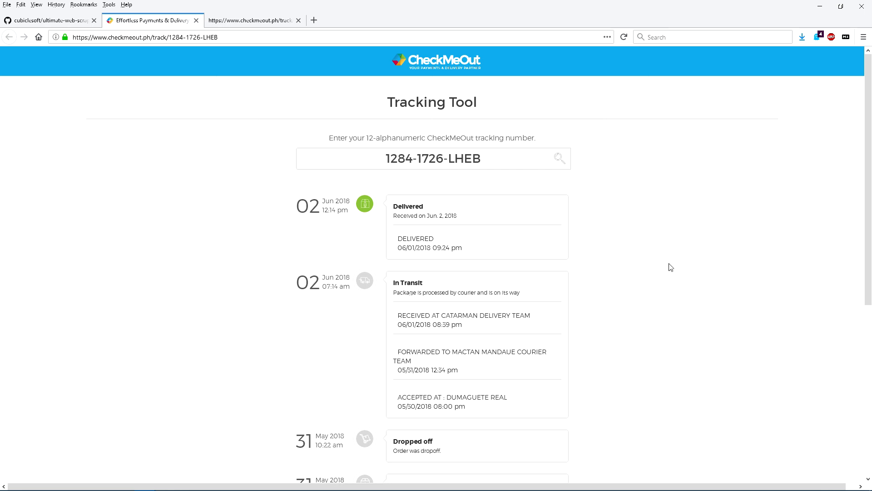
Reload the CheckMeOut tracking page and click into the loaded page
{"action": "left_click", "coordinate": [623, 36]}
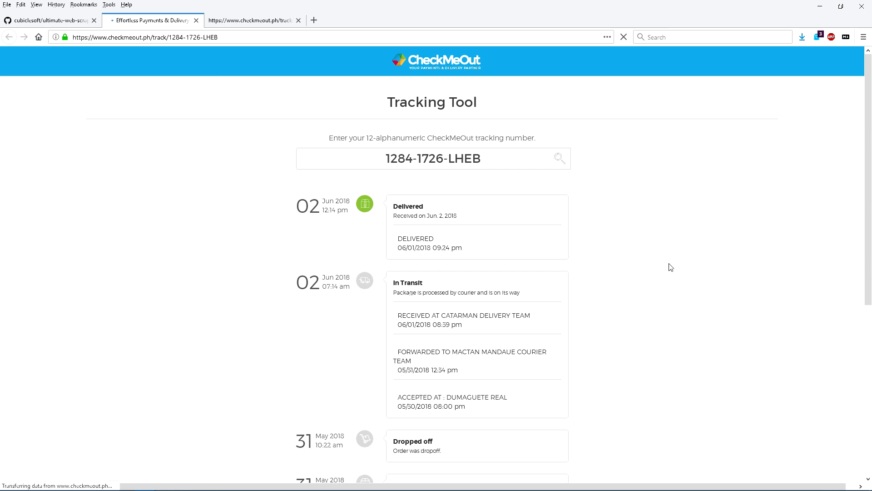
{"action": "mouse_move", "coordinate": [657, 265]}
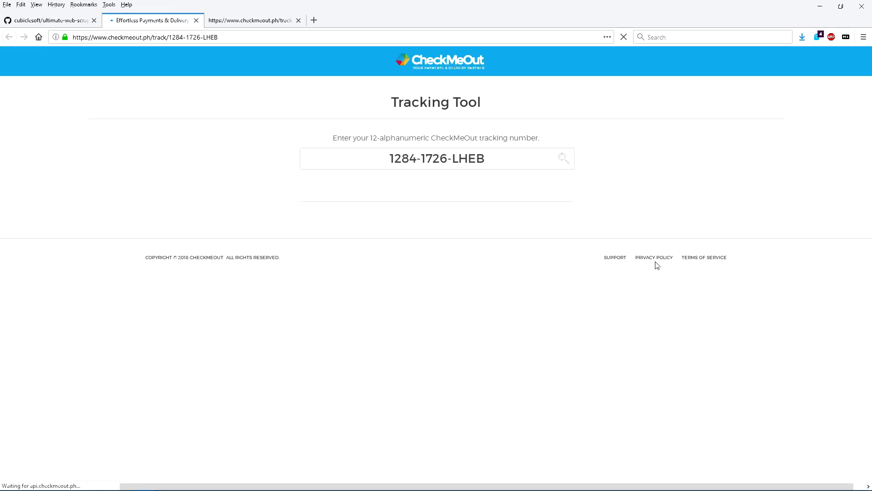
{"action": "left_click", "coordinate": [563, 159]}
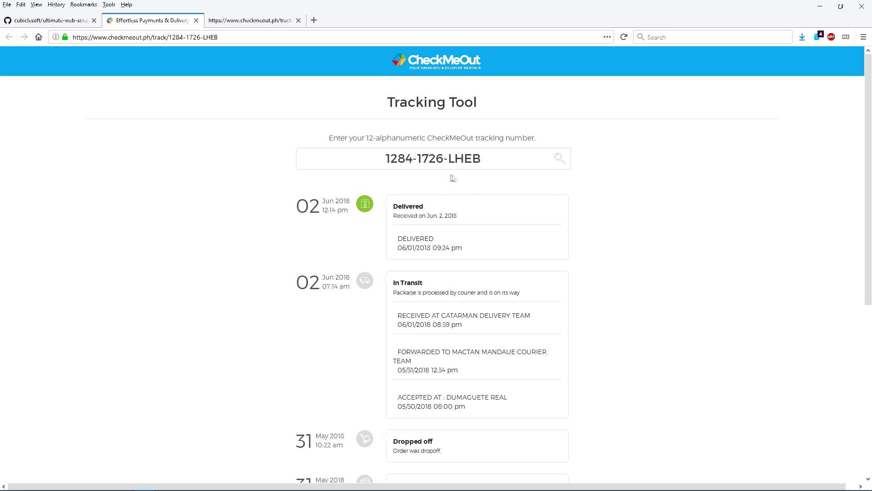
{"action": "mouse_move", "coordinate": [486, 249]}
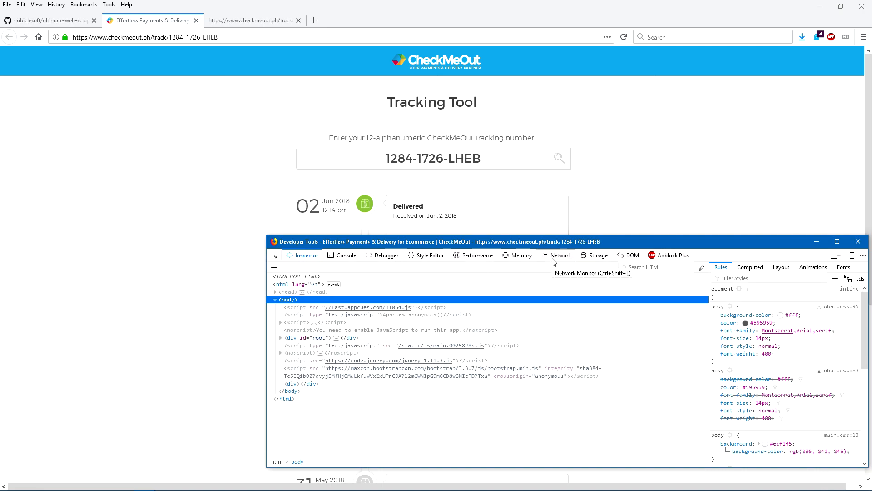
Switch developer tools to the Network panel to monitor the tracking page's requests
{"action": "left_click", "coordinate": [561, 255]}
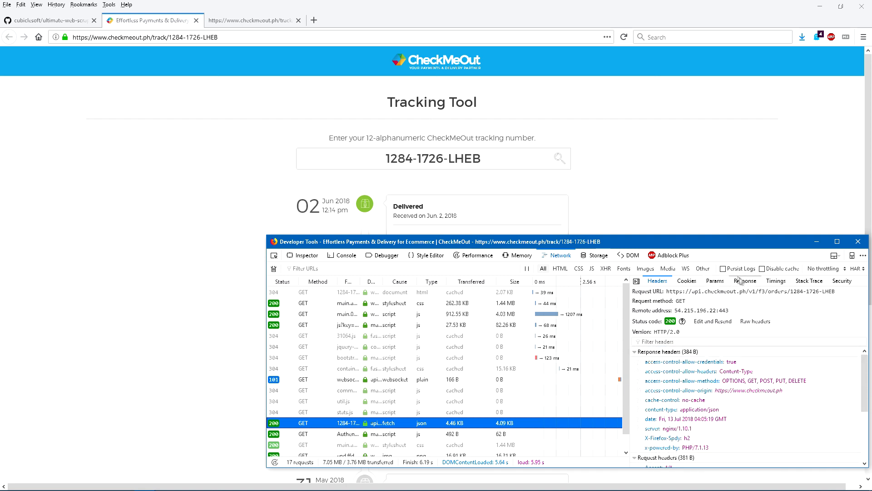
{"action": "mouse_move", "coordinate": [745, 280]}
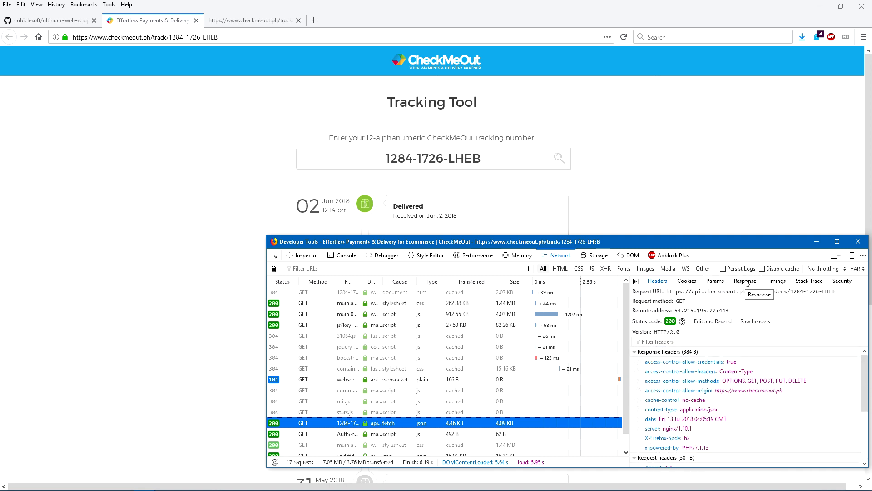
Show the Response panel with the orders API request's JSON body
{"action": "left_click", "coordinate": [745, 280]}
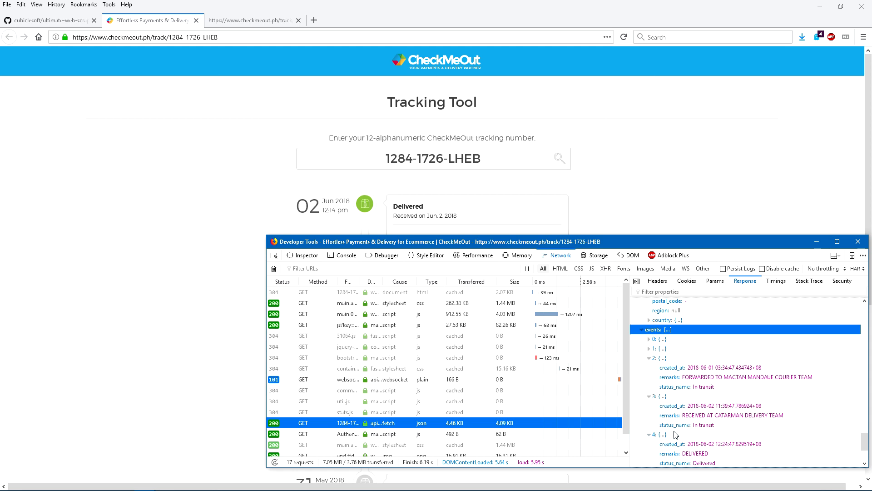
Bring up the context menu in Crimson Editor while editing checkmeout.php
{"action": "right_click", "coordinate": [382, 423]}
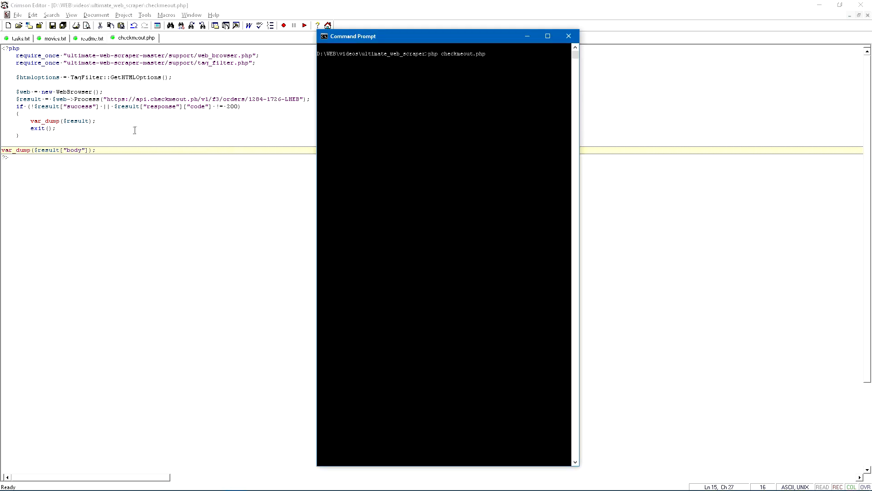
{"action": "mouse_move", "coordinate": [270, 99]}
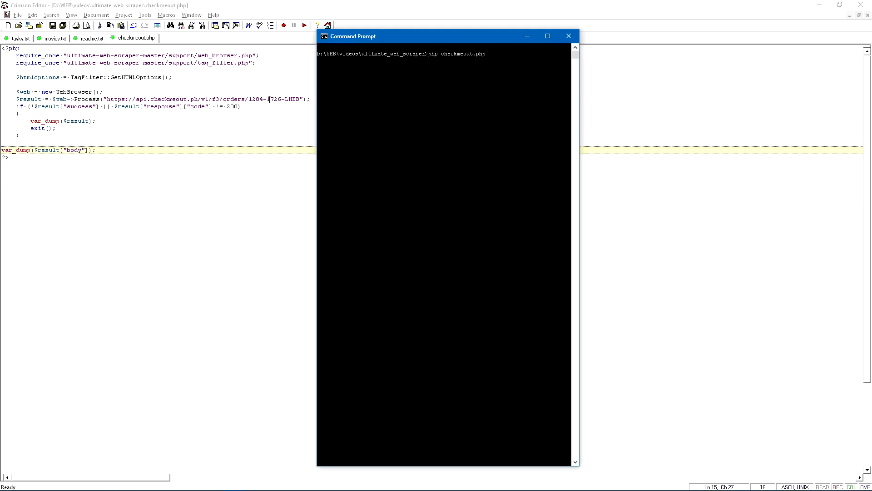